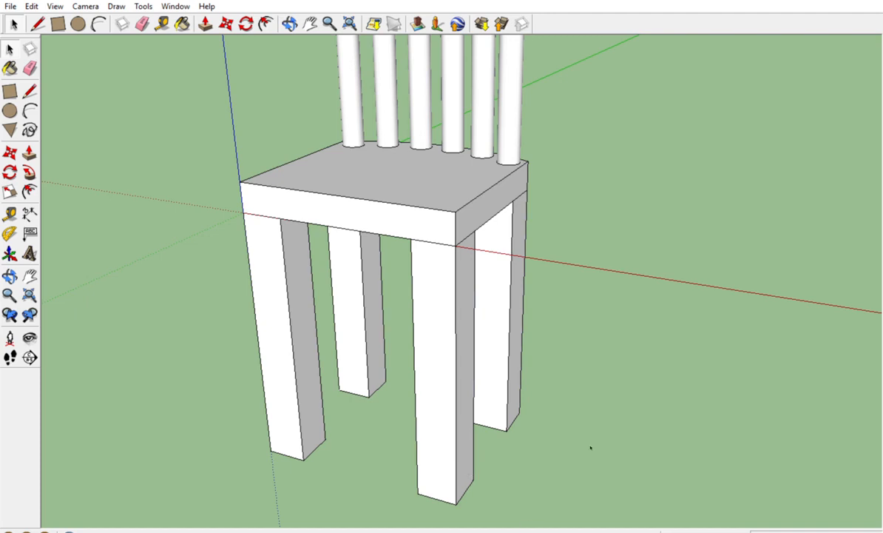
mouse_move(601, 304)
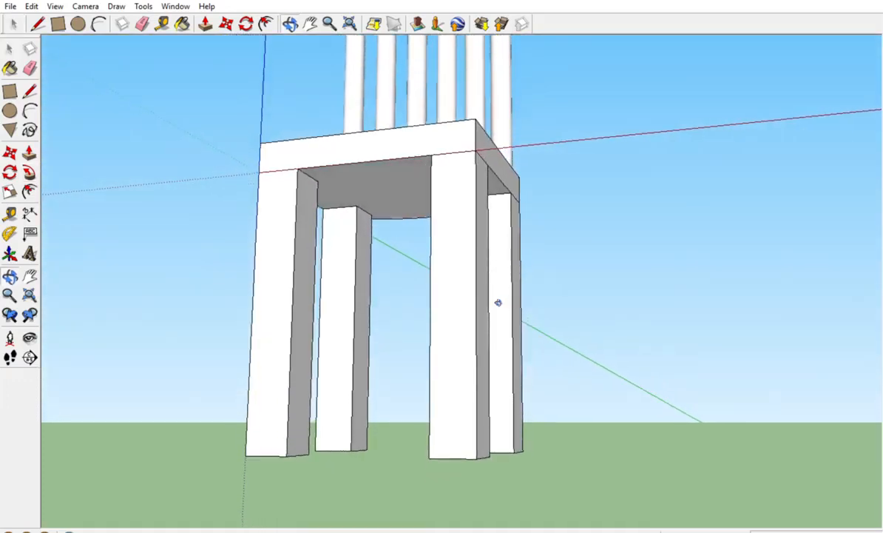
- Draw the remaining arc to complete the turned-leg profile on the leg's side face
drag(497, 302, 417, 250)
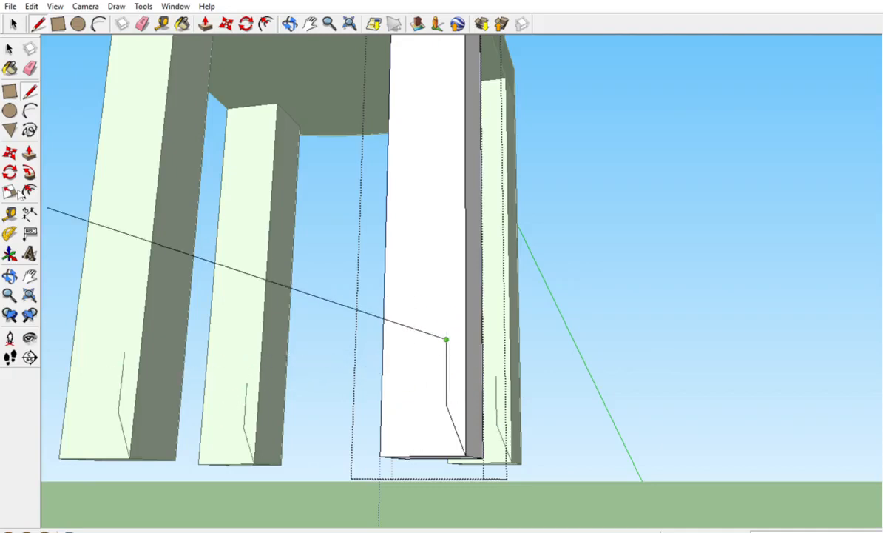
mouse_move(447, 333)
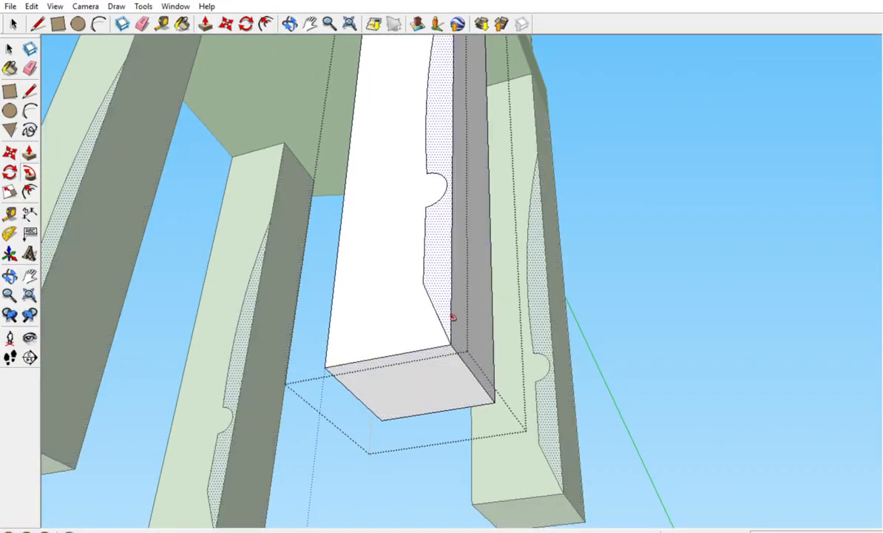
mouse_move(447, 272)
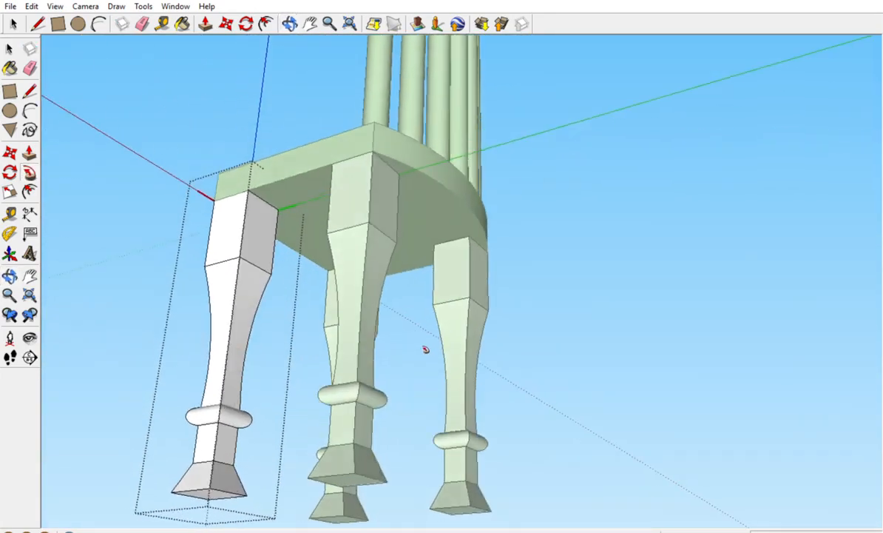
- Apply Follow Me to the profile face to lathe the square leg into a turned shape
drag(427, 347, 568, 333)
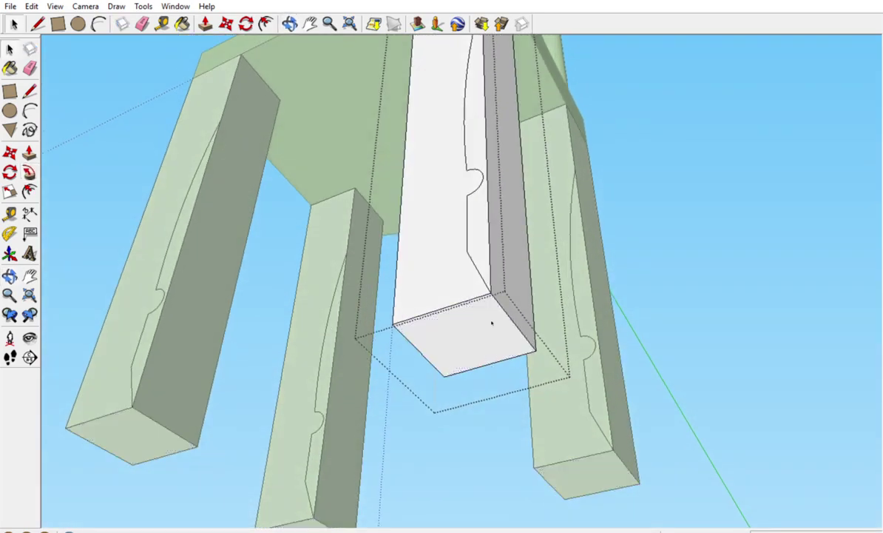
mouse_move(481, 338)
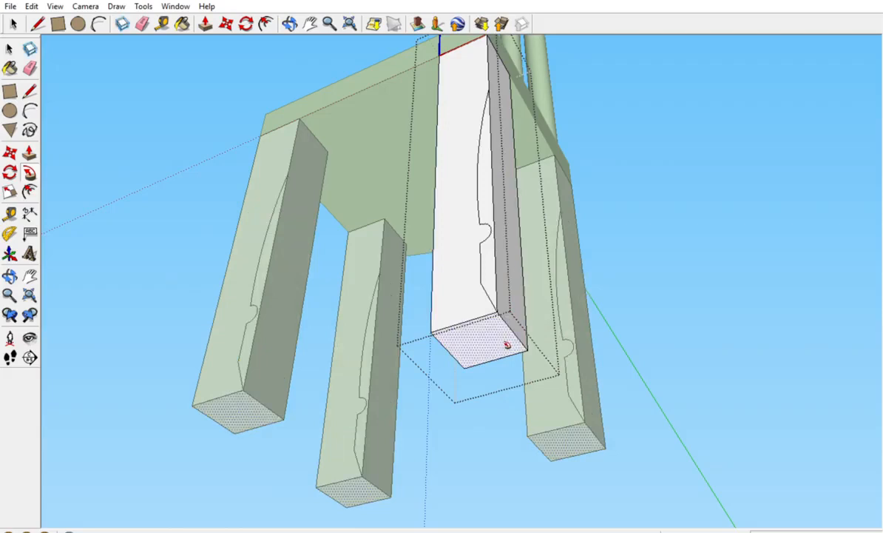
- Select the legs' bottom faces as the Follow Me sweep path
click(477, 343)
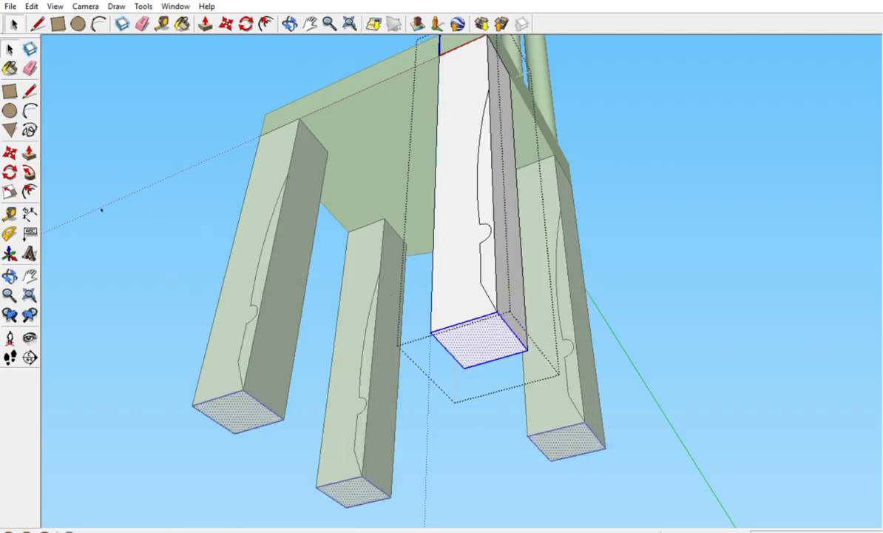